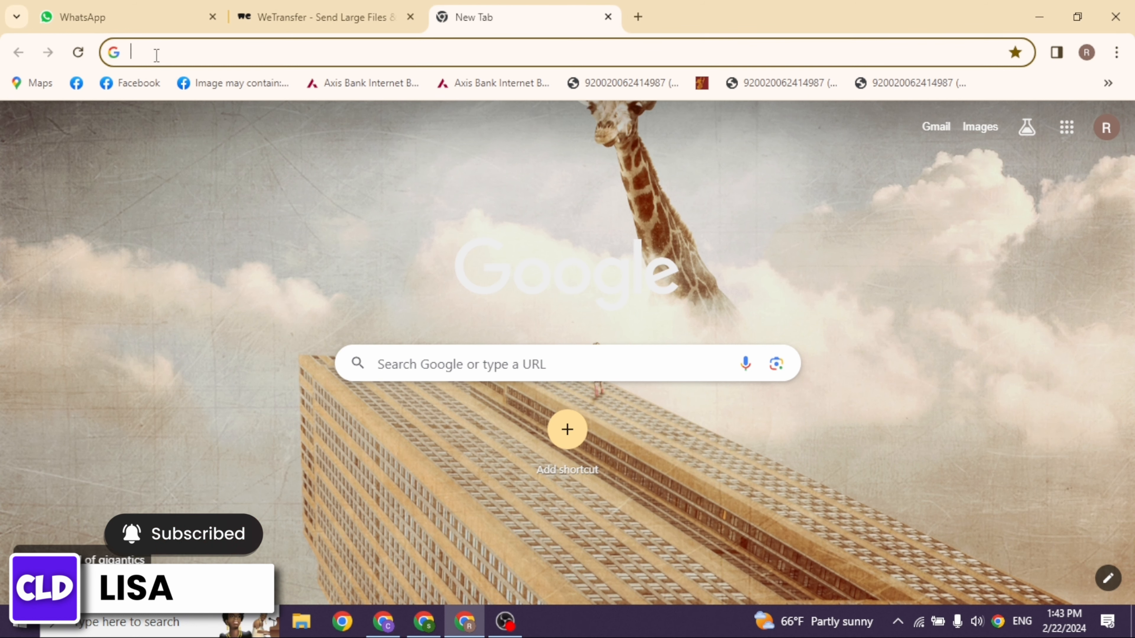
Step: Load the Citi homepage (citi.com) in the new tab
{"action": "type", "text": "citi.com"}
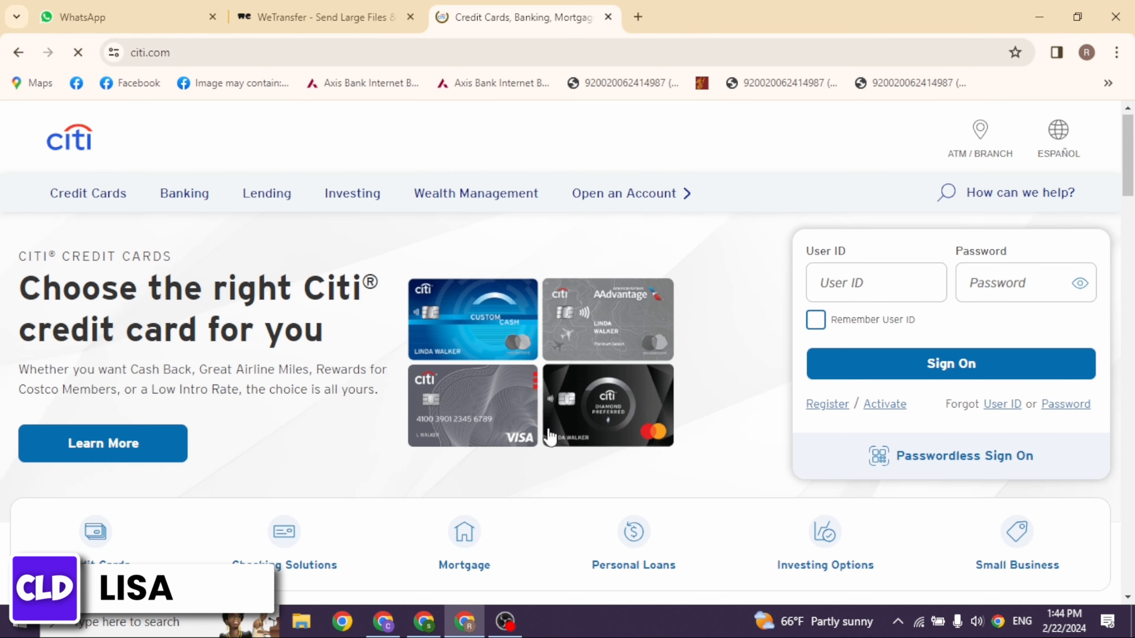
{"action": "type", "text": "2378666"}
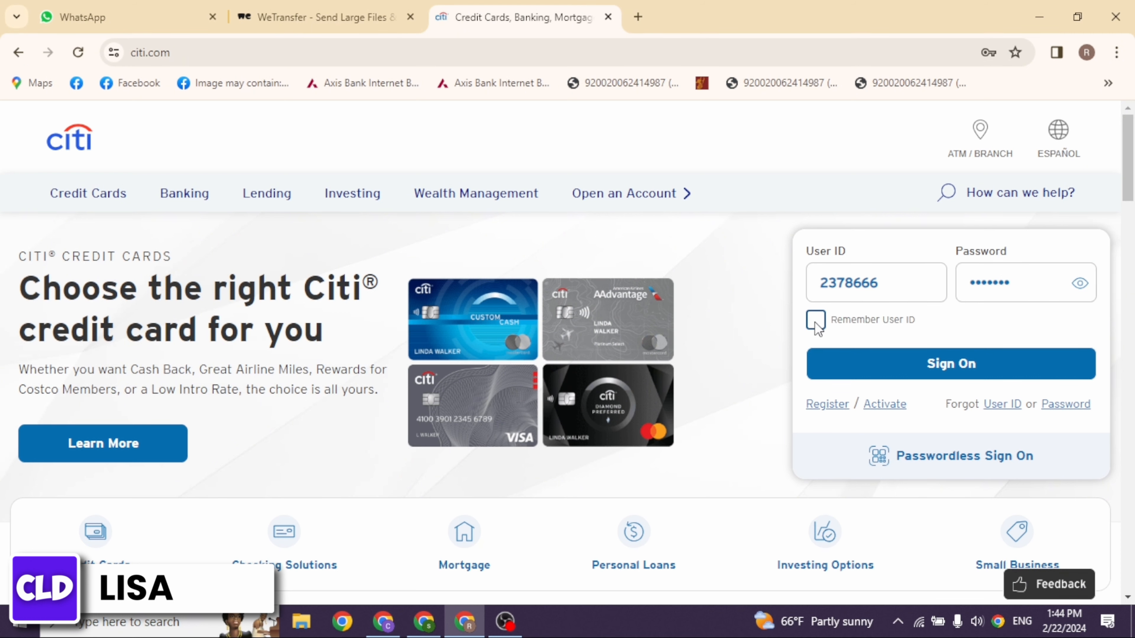
{"action": "left_click", "coordinate": [814, 319]}
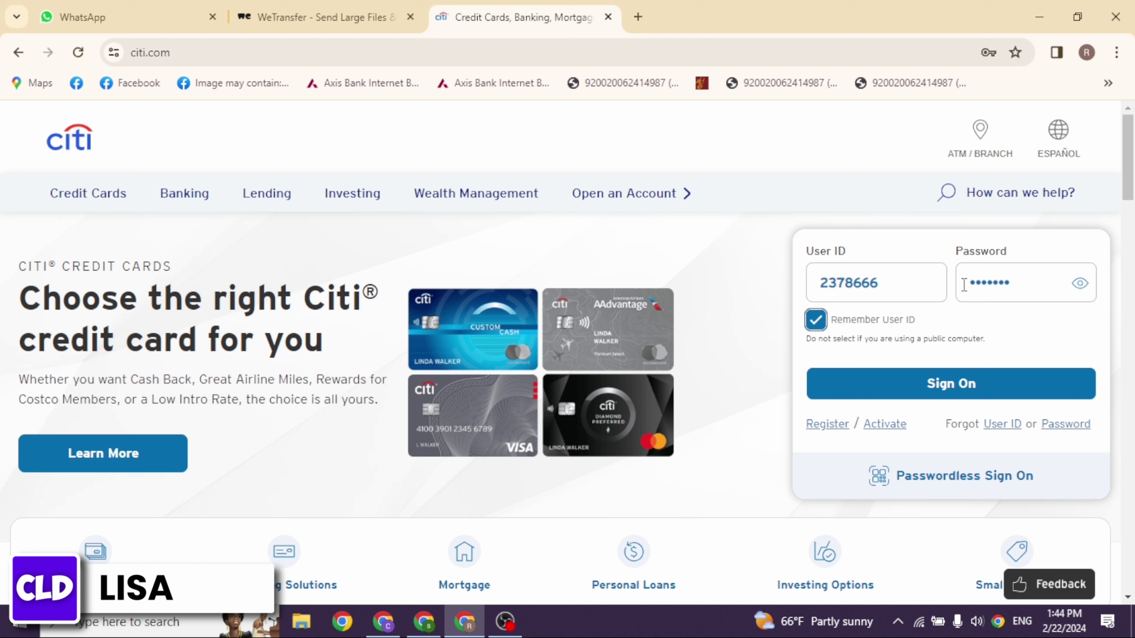
{"action": "mouse_move", "coordinate": [1001, 424]}
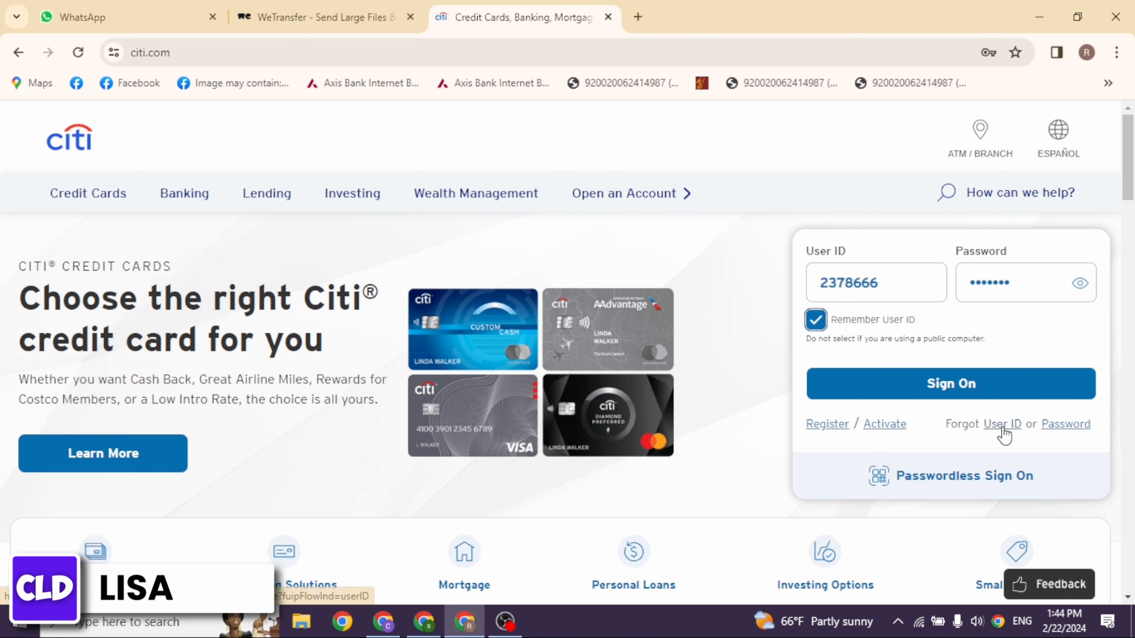
{"action": "mouse_move", "coordinate": [1019, 428]}
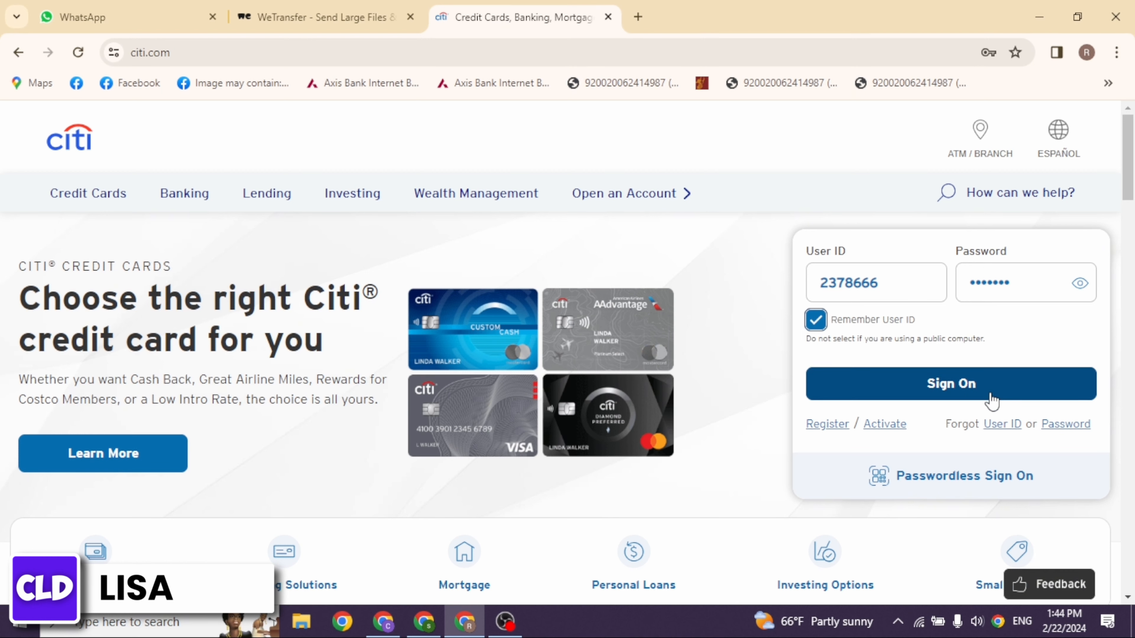
{"action": "mouse_move", "coordinate": [968, 410]}
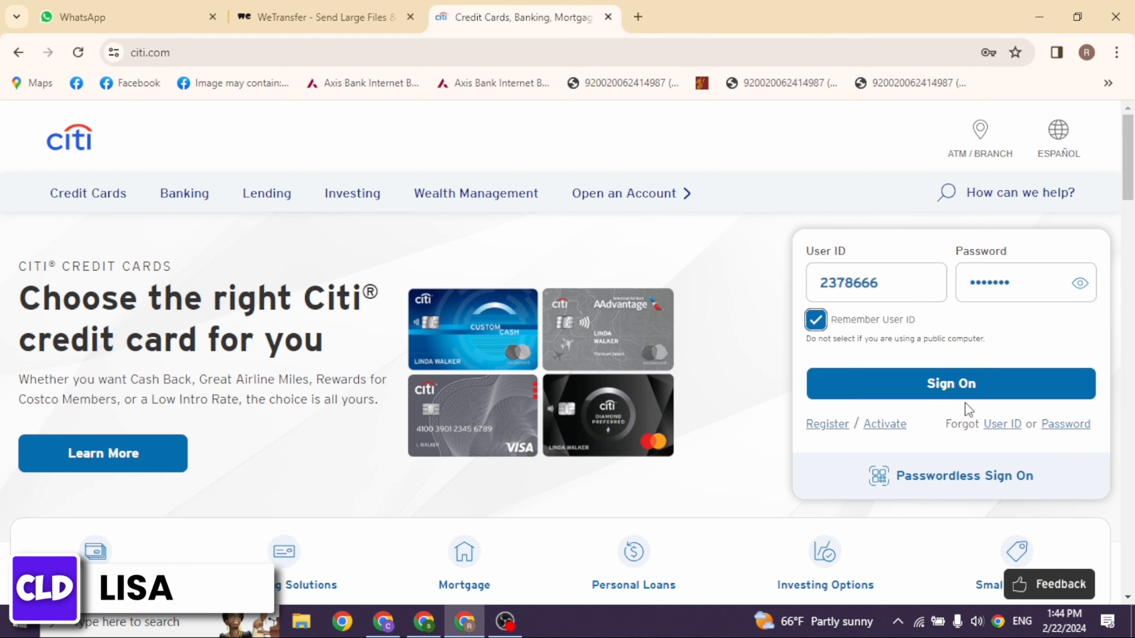
{"action": "mouse_move", "coordinate": [864, 429]}
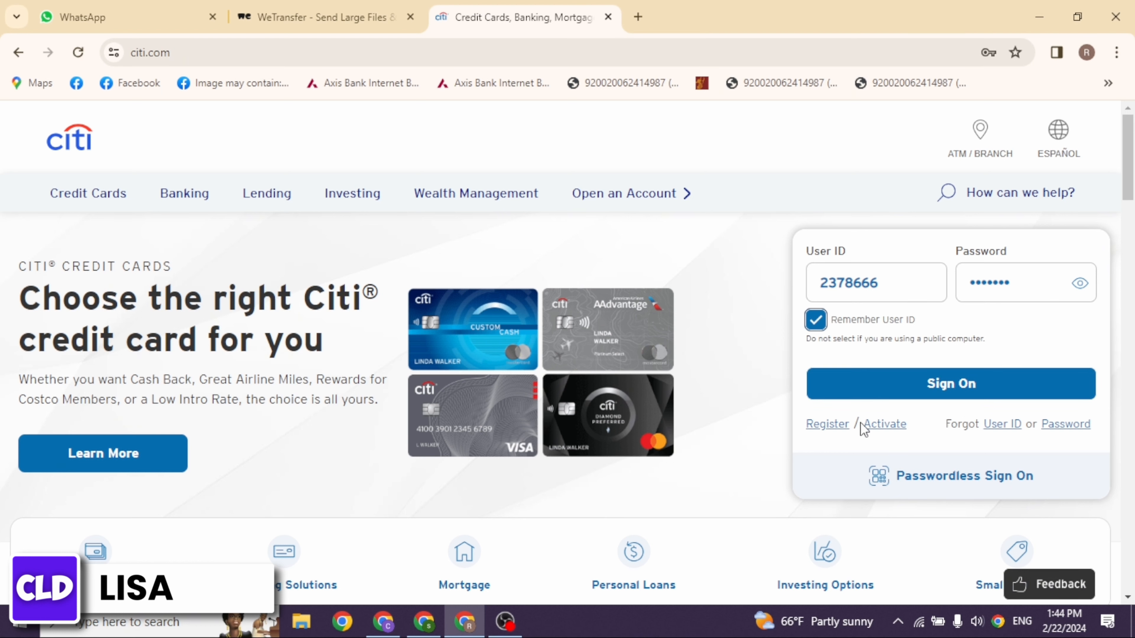
{"action": "mouse_move", "coordinate": [880, 425]}
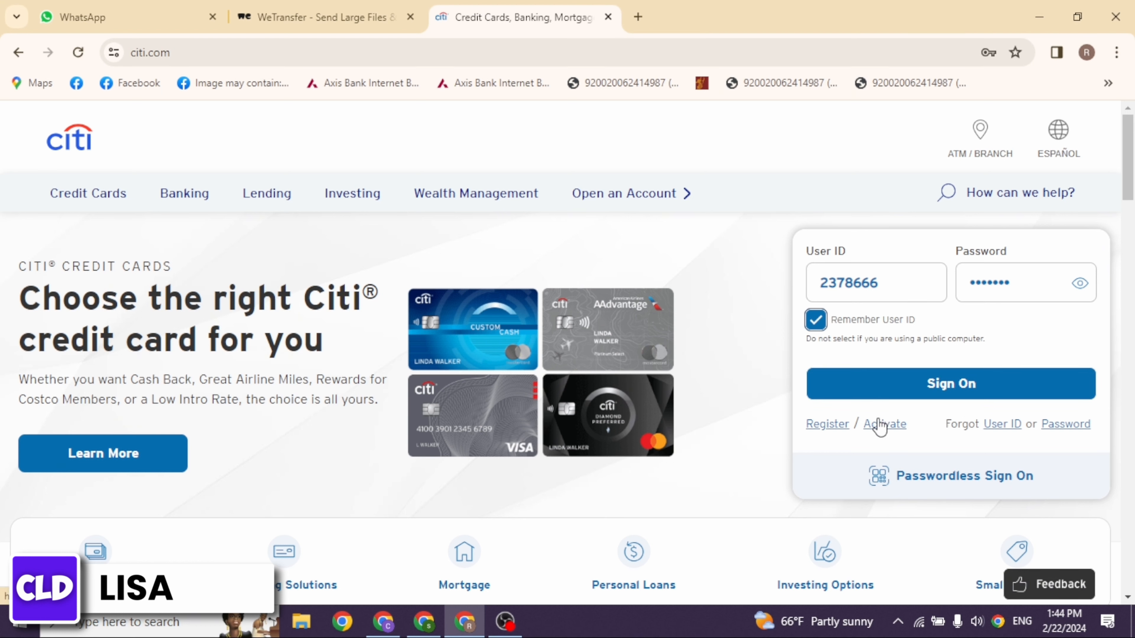
{"action": "mouse_move", "coordinate": [968, 409]}
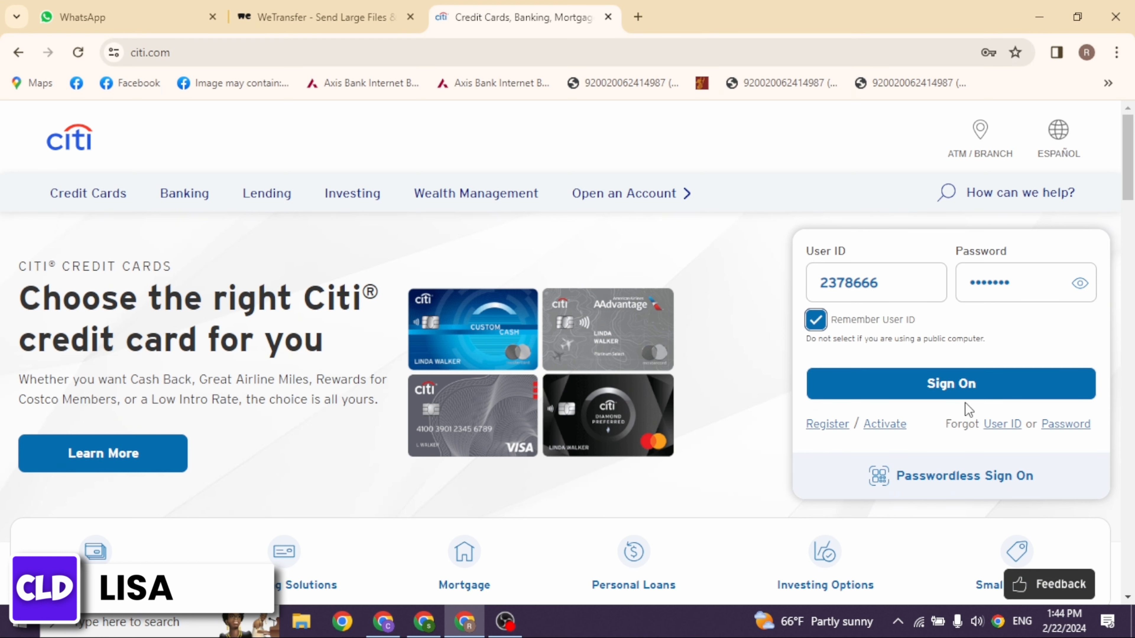
{"action": "mouse_move", "coordinate": [841, 433]}
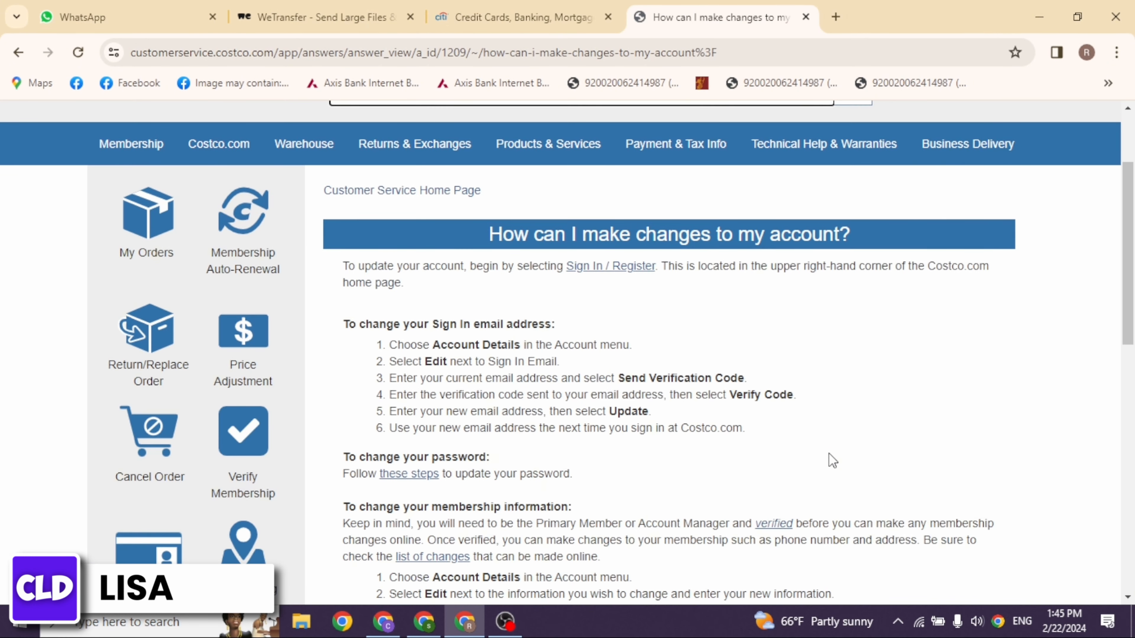
{"action": "scroll", "scroll_direction": "down", "scroll_amount": 3}
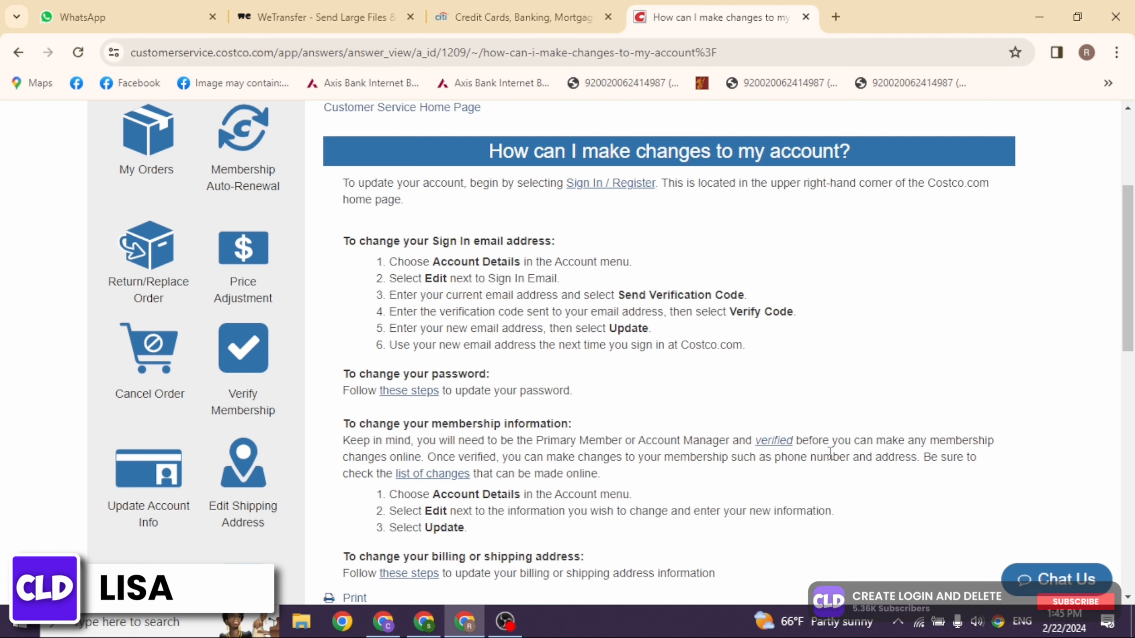
{"action": "left_click", "coordinate": [1074, 602]}
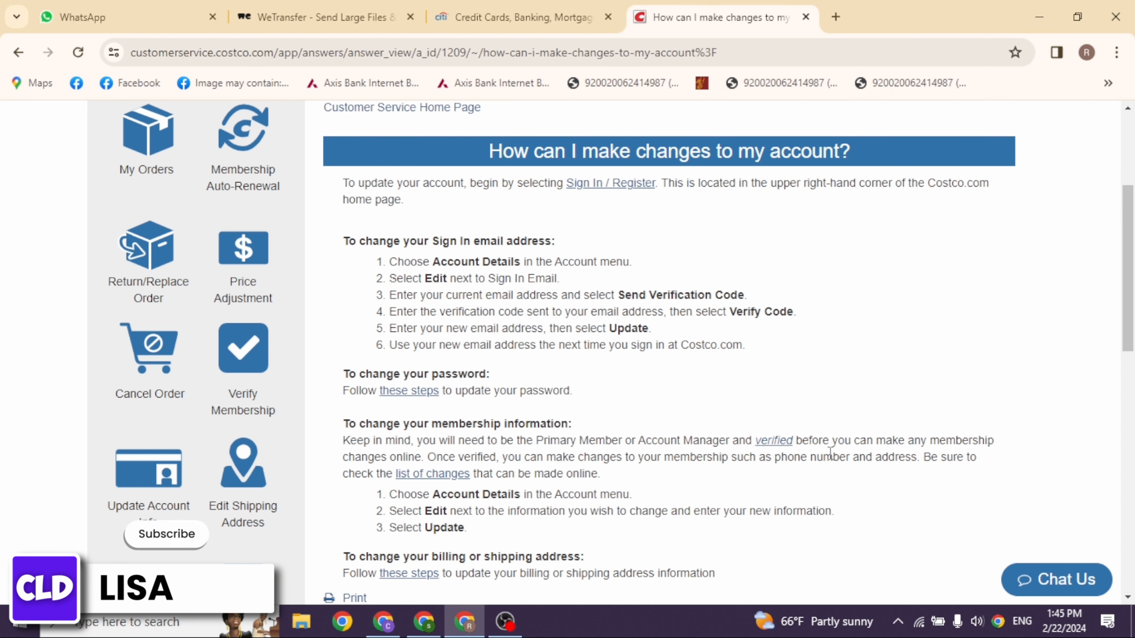
{"action": "left_click", "coordinate": [165, 533]}
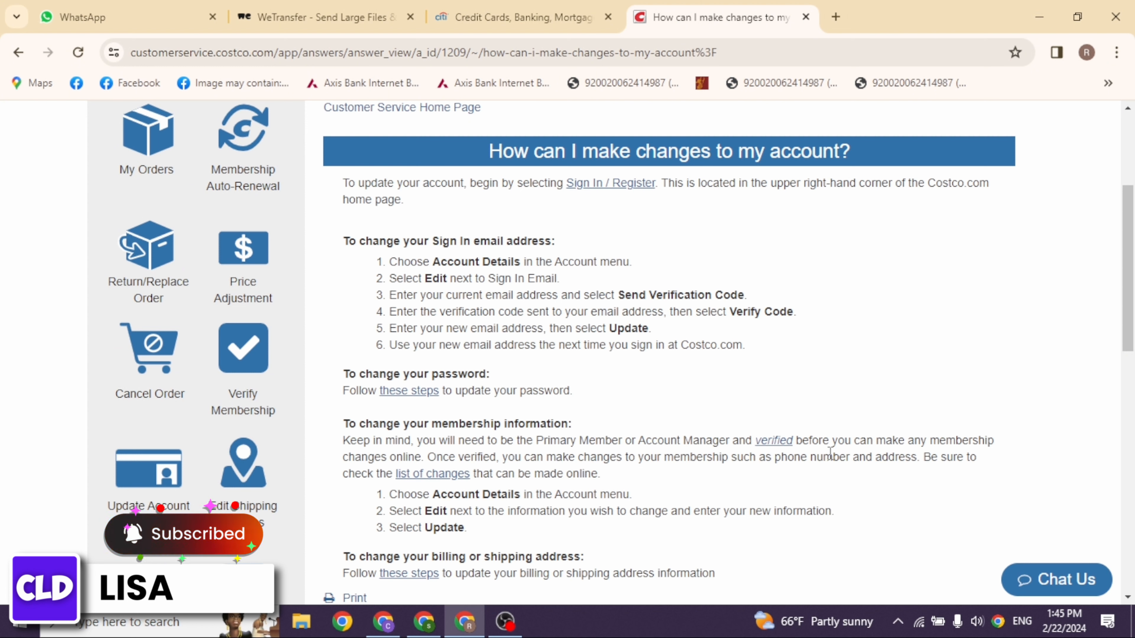